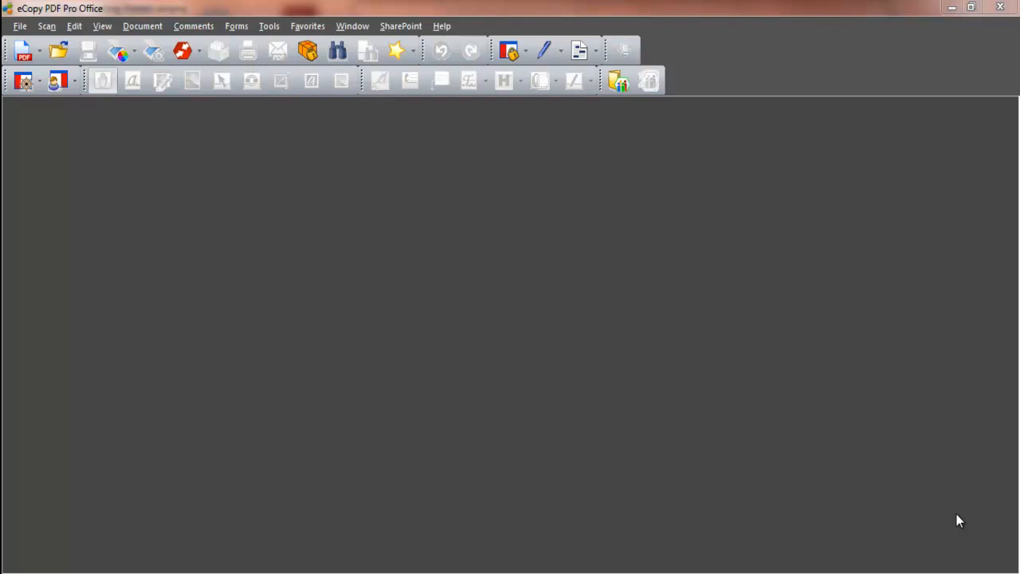
mouse_move(784, 423)
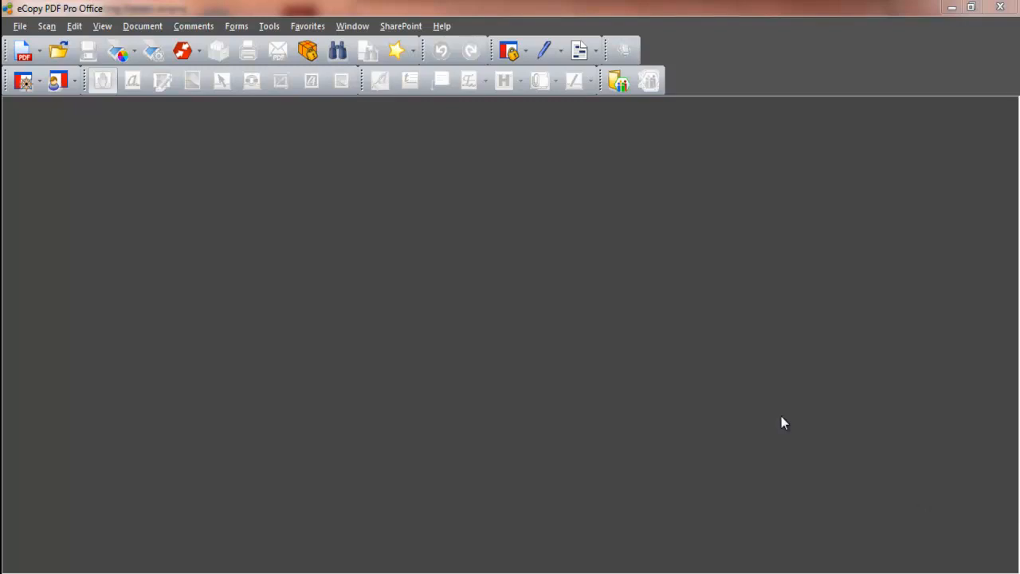
Step: Open '1) Convert to MS Word.pdf' from the Documents to use folder
click(19, 26)
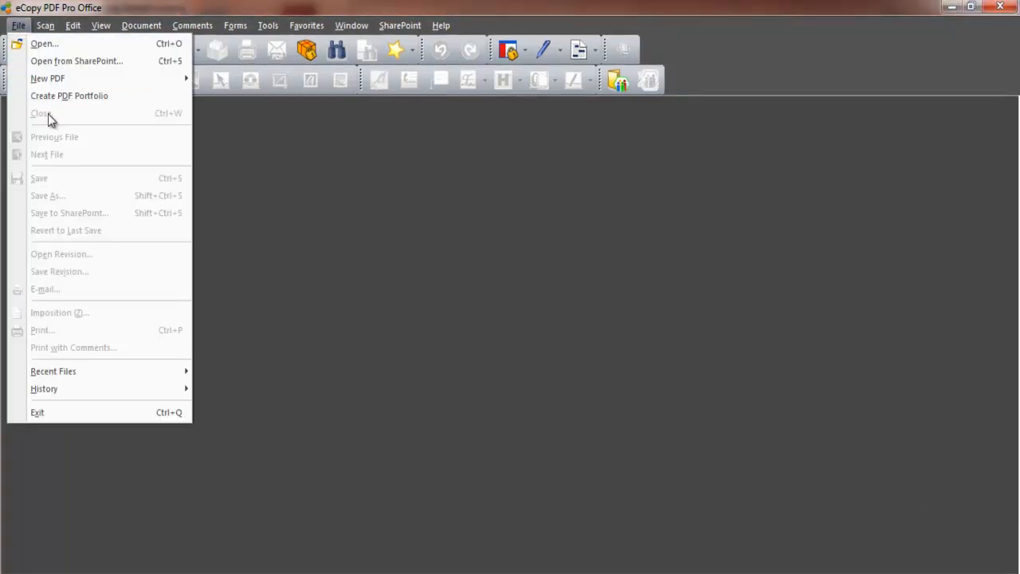
click(258, 147)
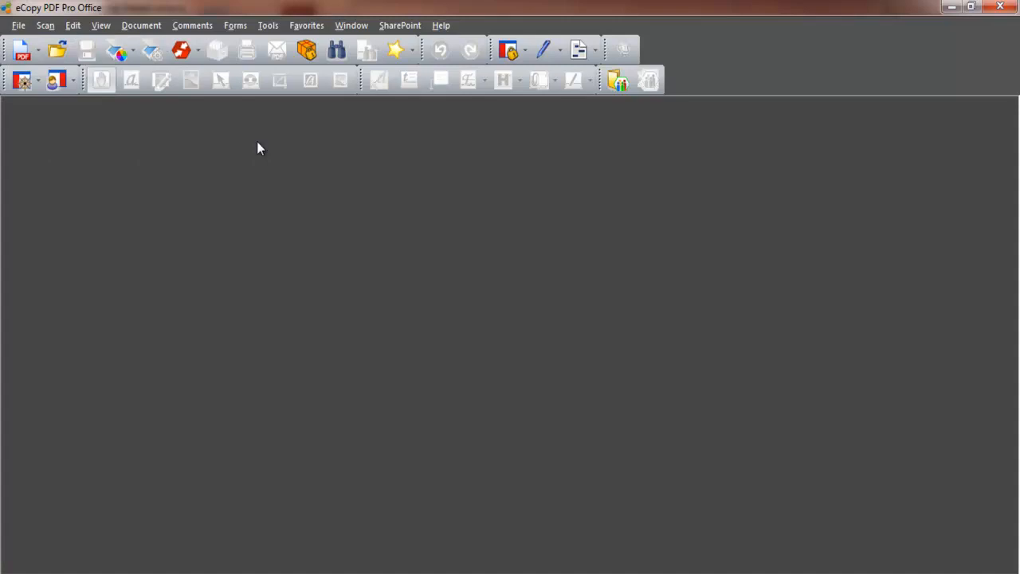
click(57, 49)
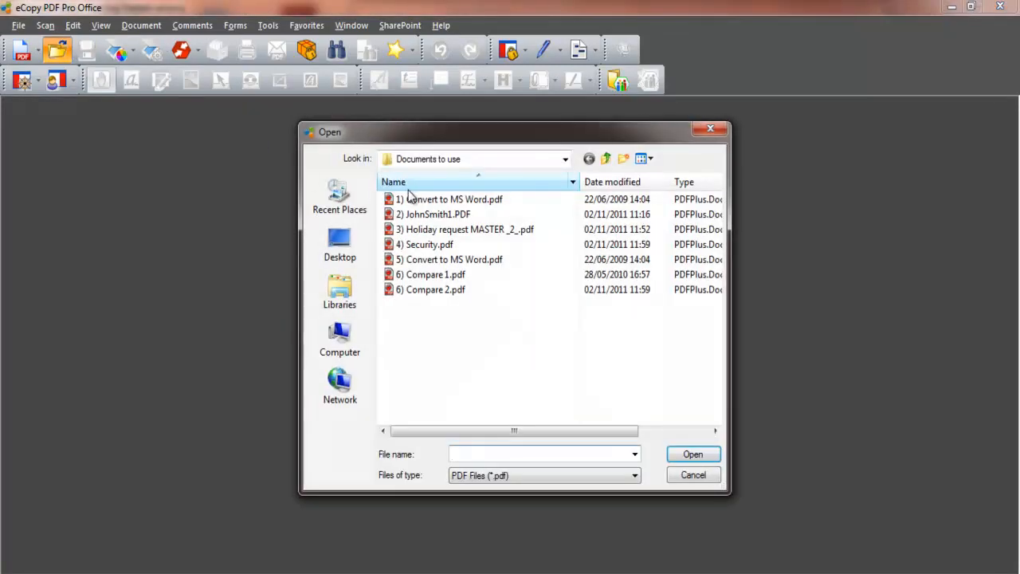
click(450, 197)
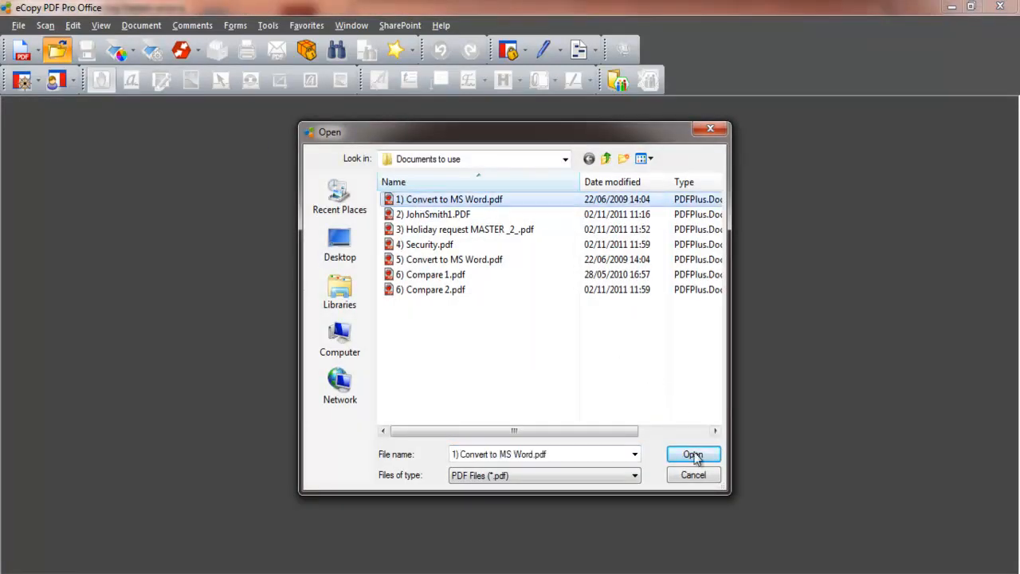
click(692, 454)
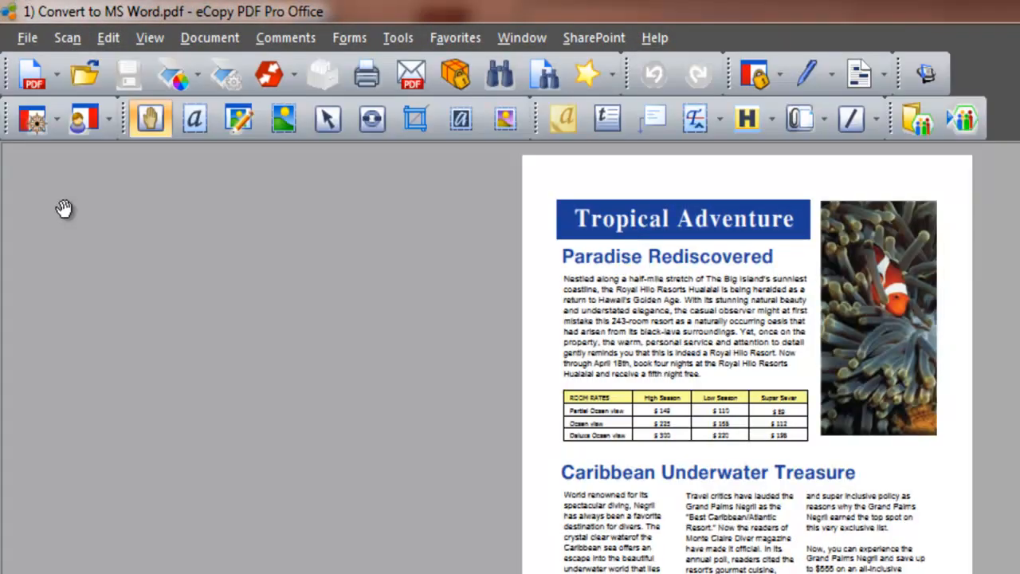
mouse_move(195, 118)
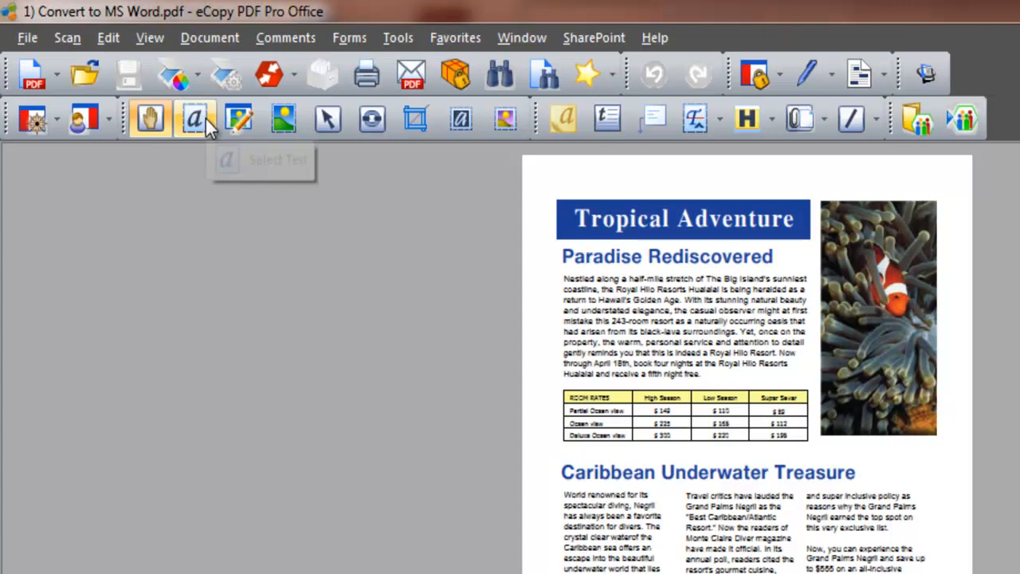
mouse_move(239, 118)
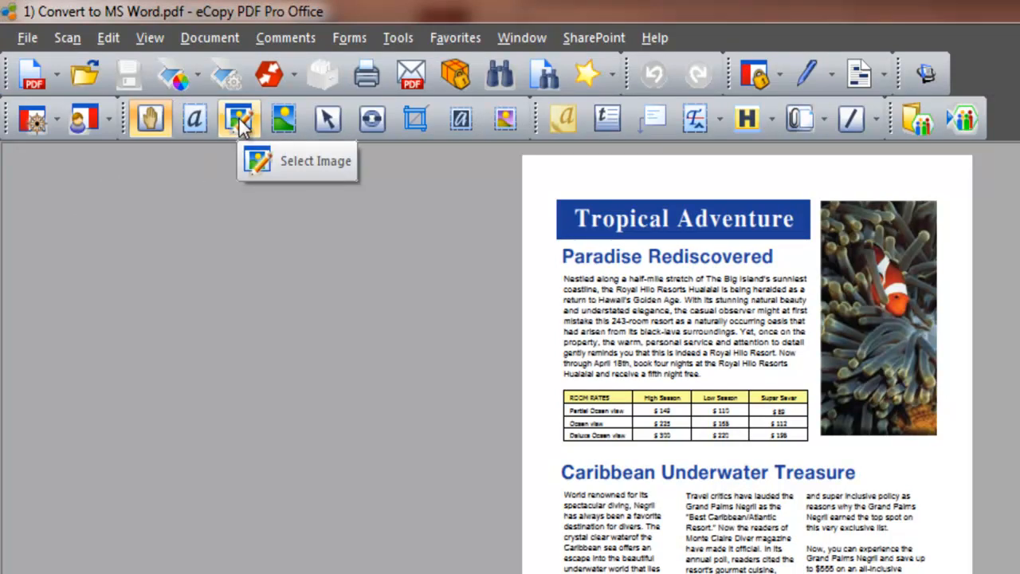
mouse_move(326, 117)
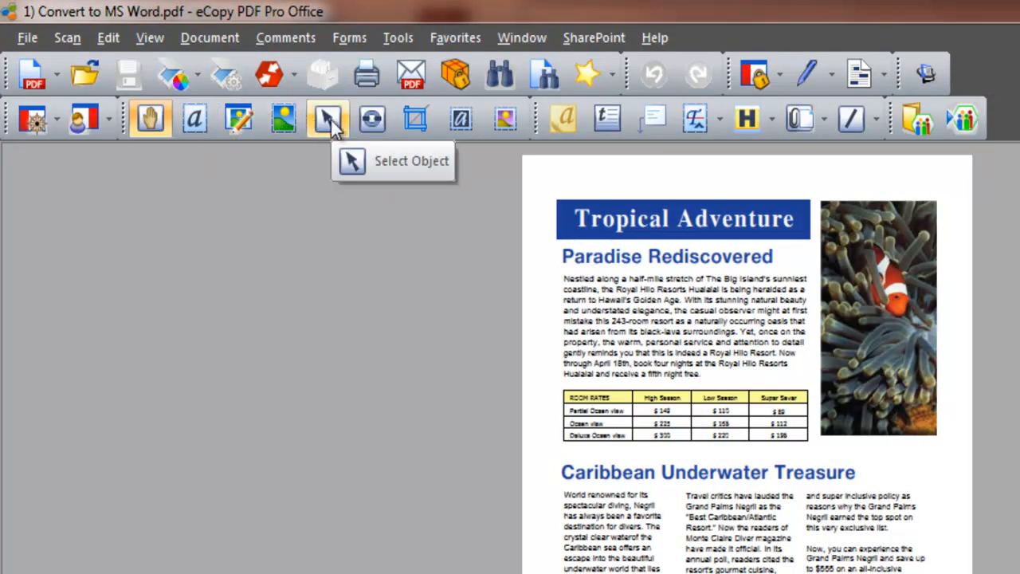
mouse_move(418, 118)
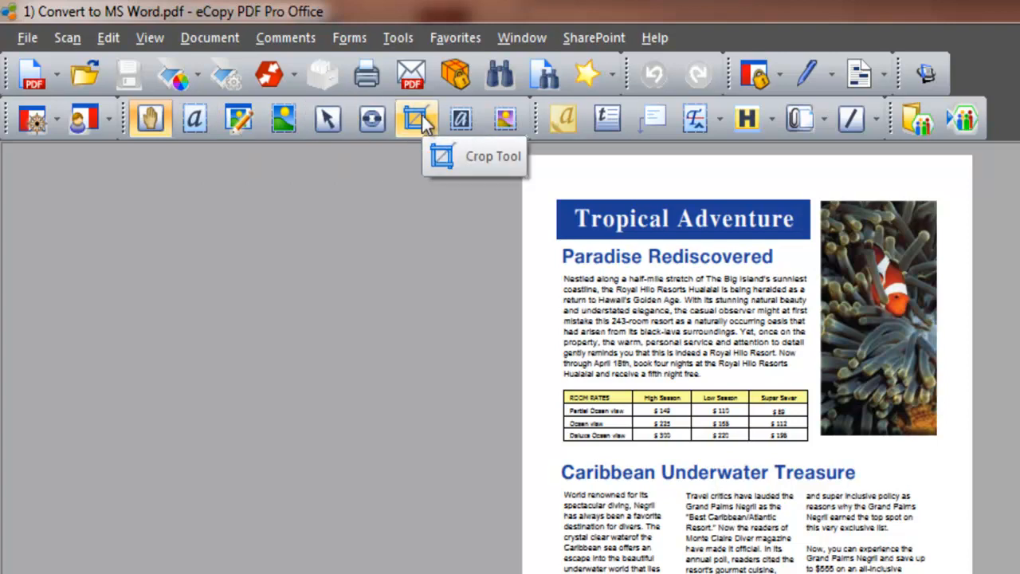
mouse_move(504, 118)
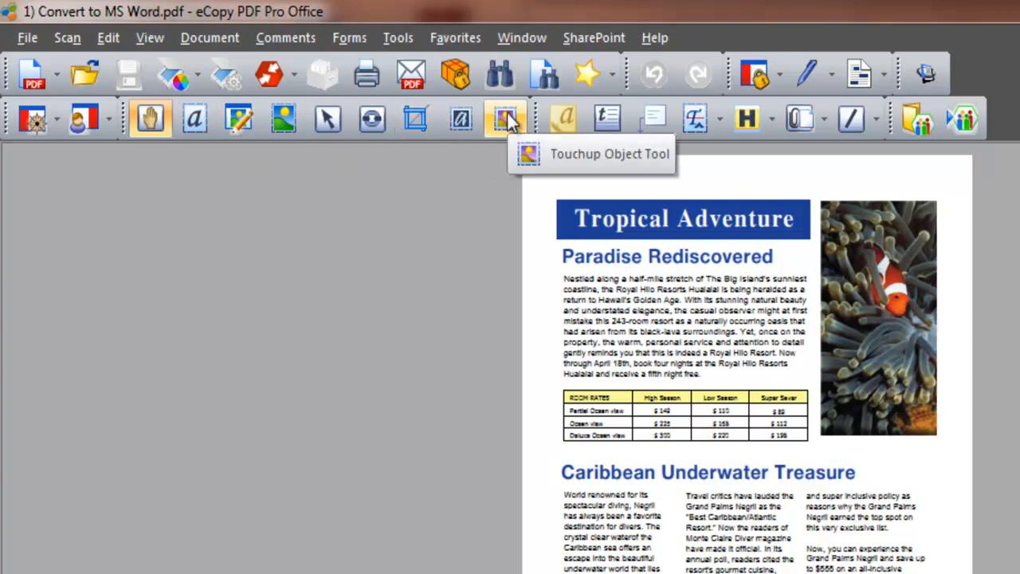
mouse_move(564, 118)
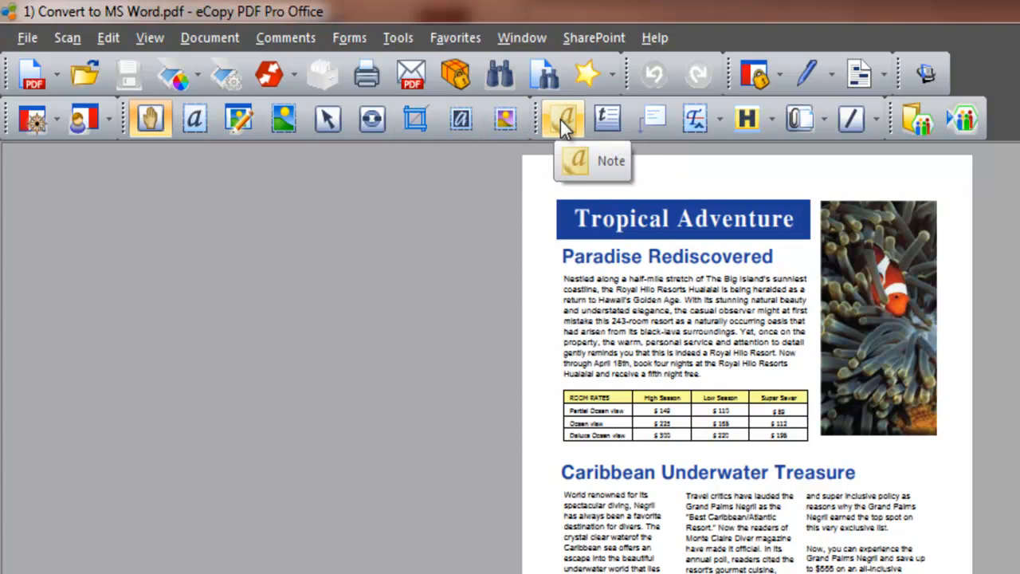
mouse_move(607, 118)
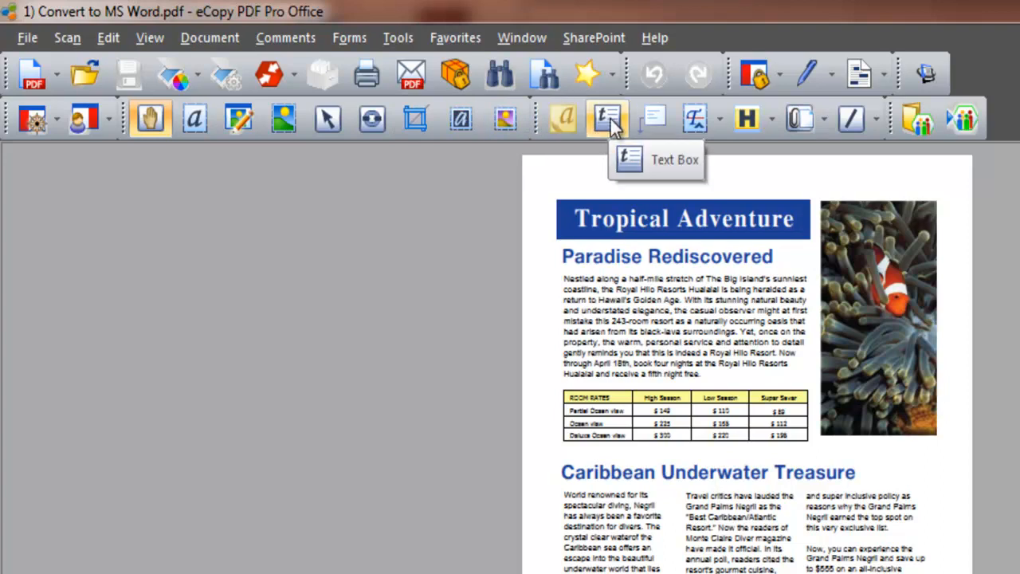
mouse_move(654, 118)
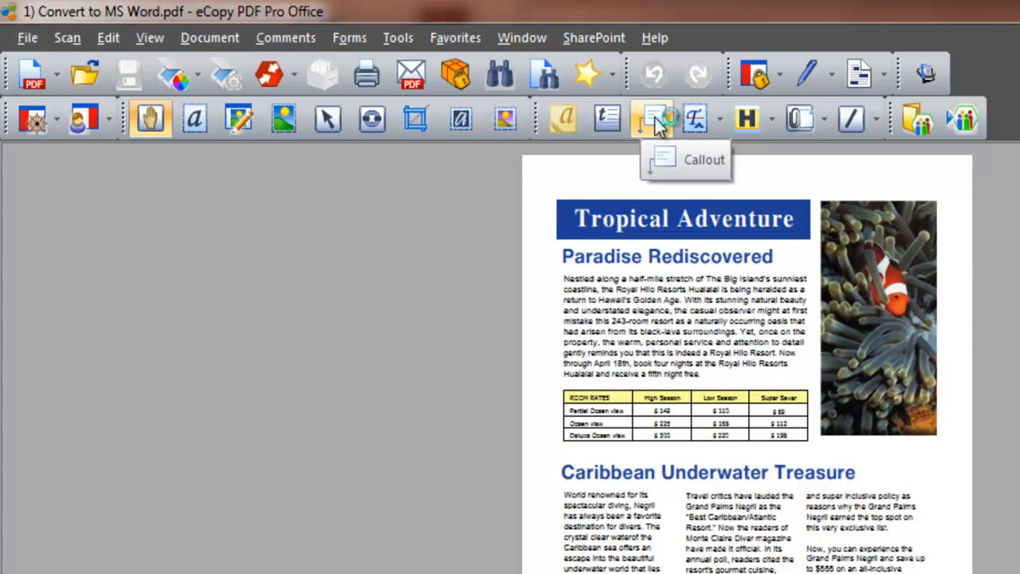
click(772, 118)
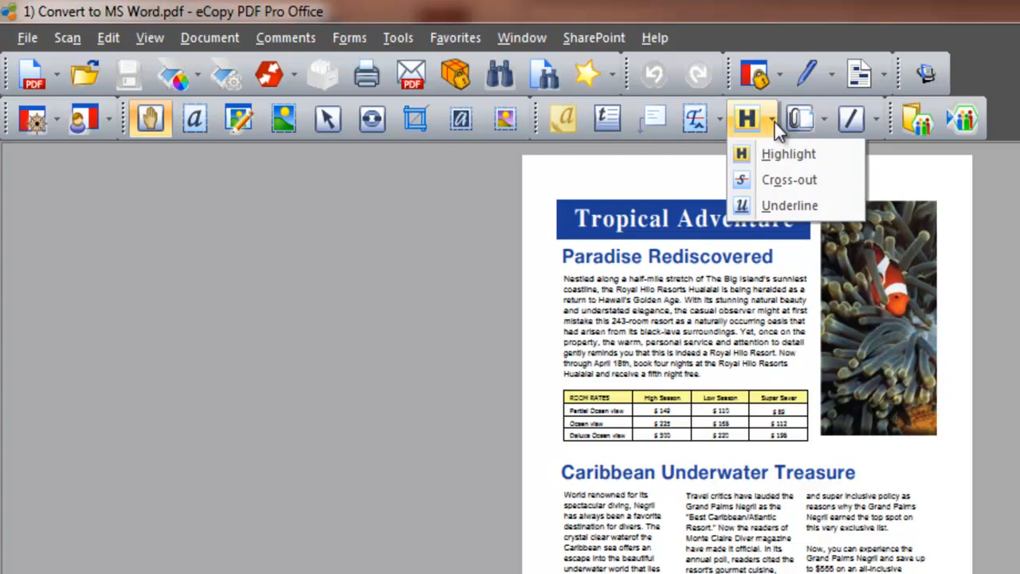
mouse_move(788, 206)
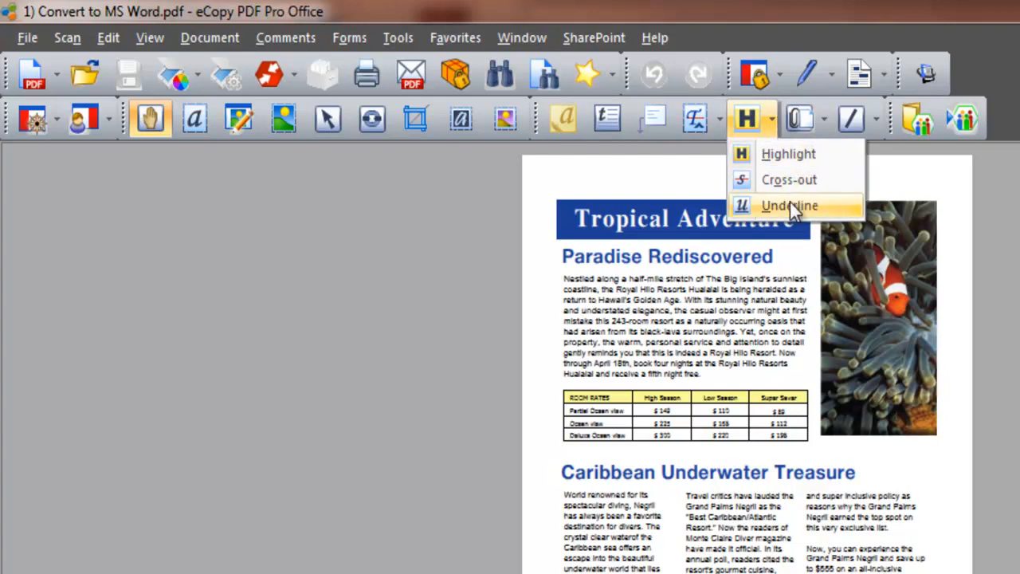
click(789, 206)
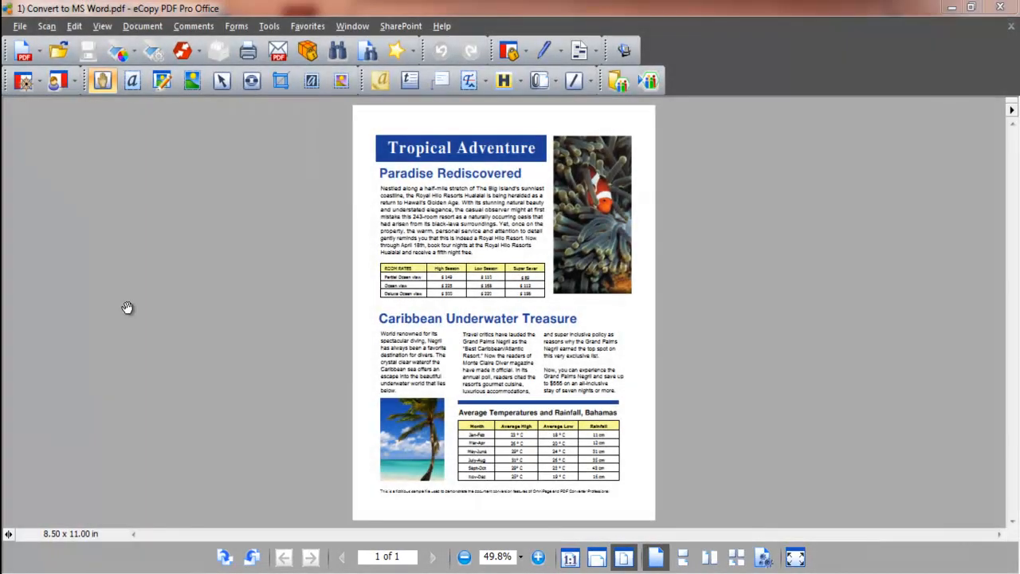
mouse_move(298, 140)
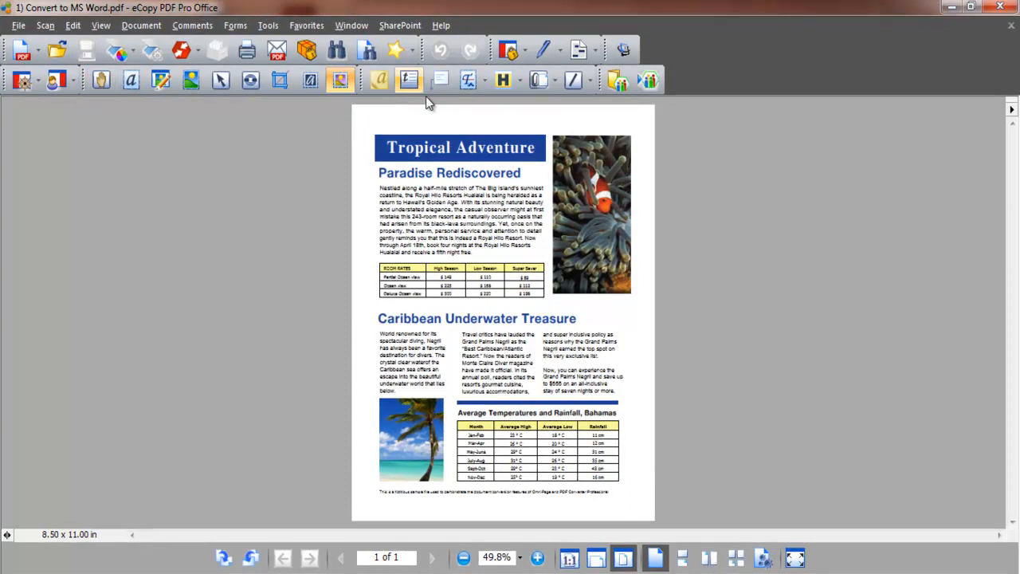
Step: Insert 'new text' above the third column of the Caribbean story with the Touchup Text Tool
click(592, 213)
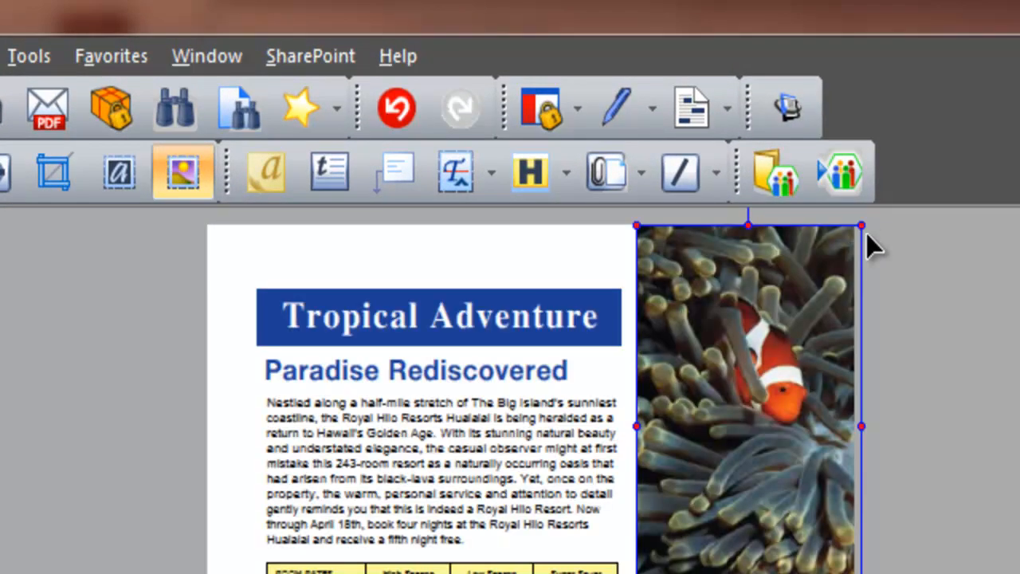
mouse_move(733, 561)
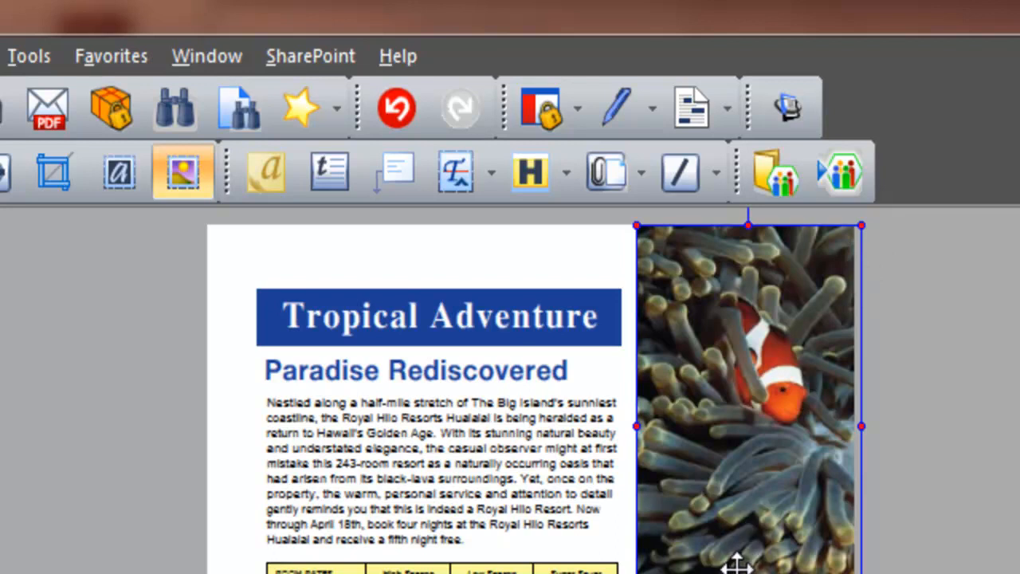
mouse_move(733, 561)
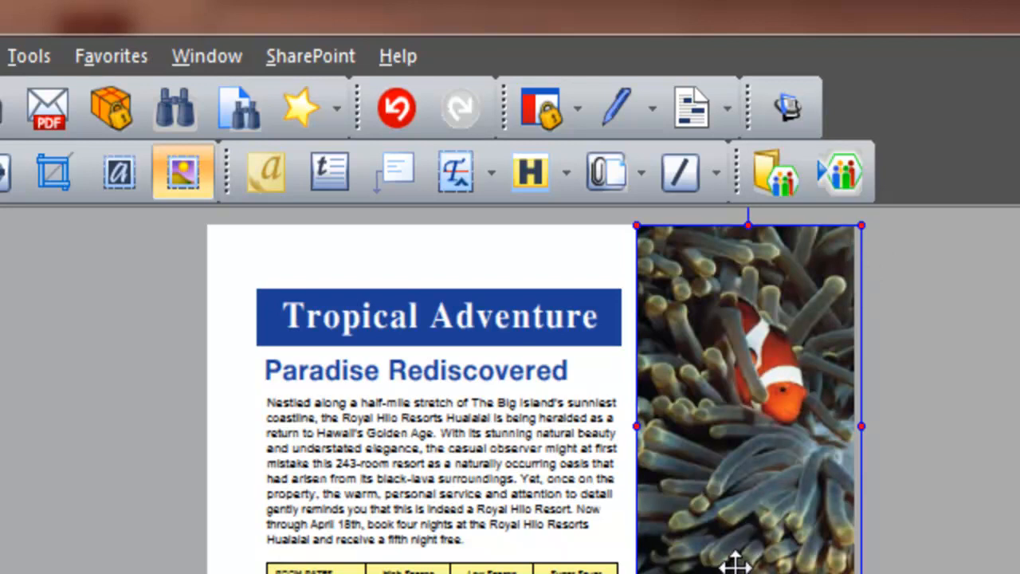
mouse_move(118, 172)
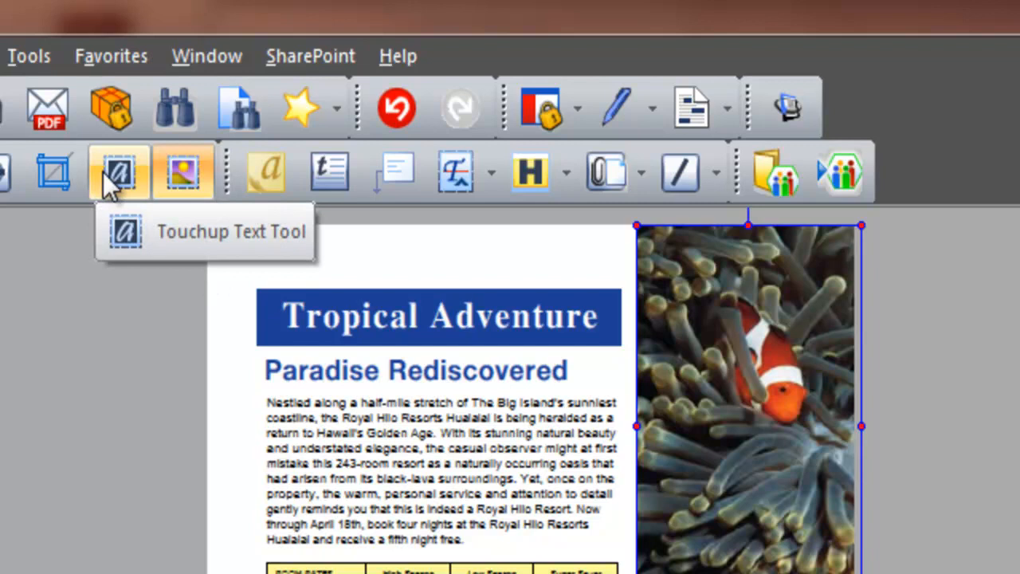
click(118, 172)
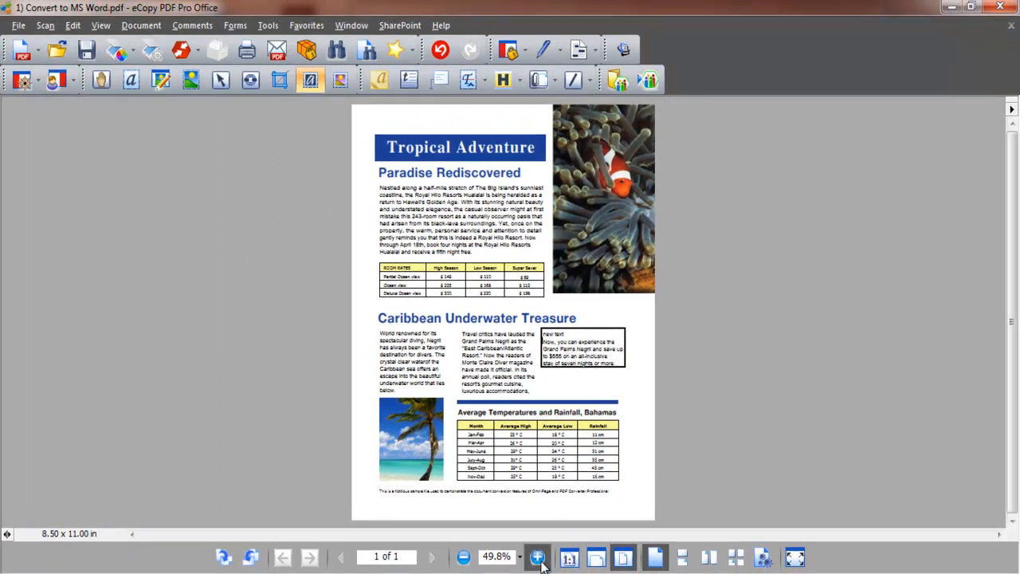
Step: Place a note reading 'new text here' beside the Caribbean Underwater Treasure section
click(537, 556)
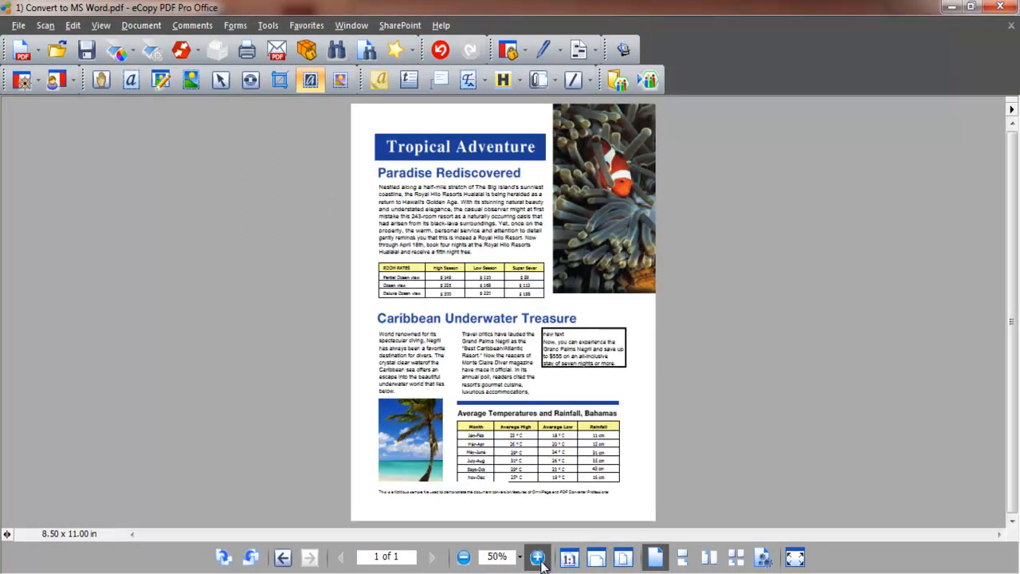
click(537, 557)
text(new)
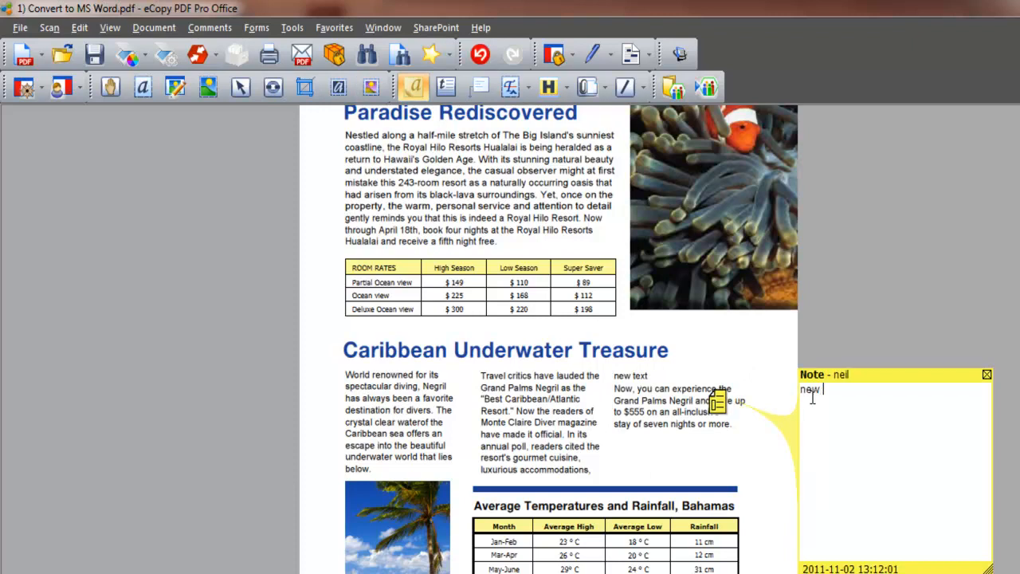
text(text here)
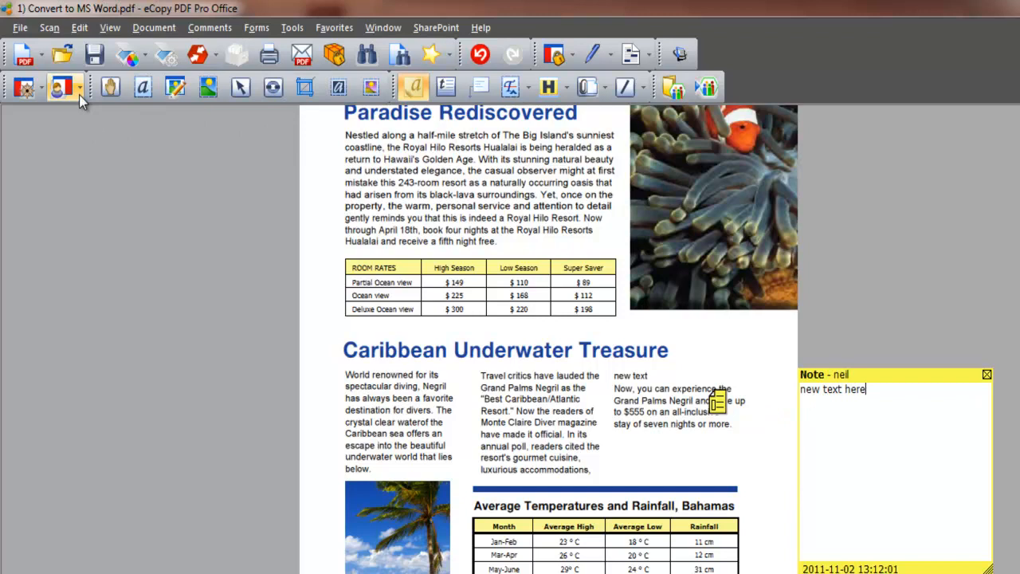
click(61, 86)
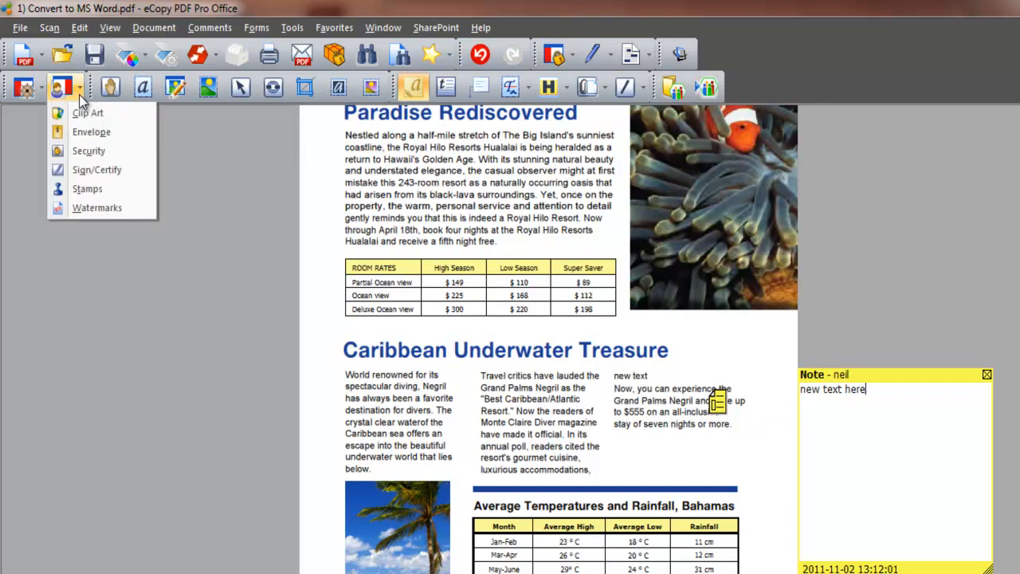
mouse_move(86, 188)
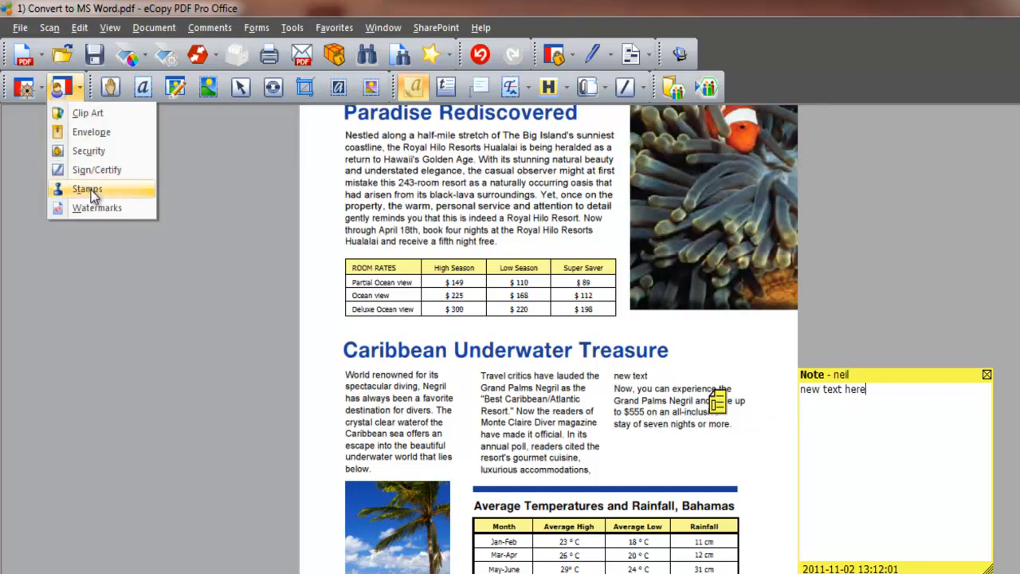
Step: Show the Stamps panel and browse its DRAFT, URGENT, APPROVED and other stamps
click(86, 188)
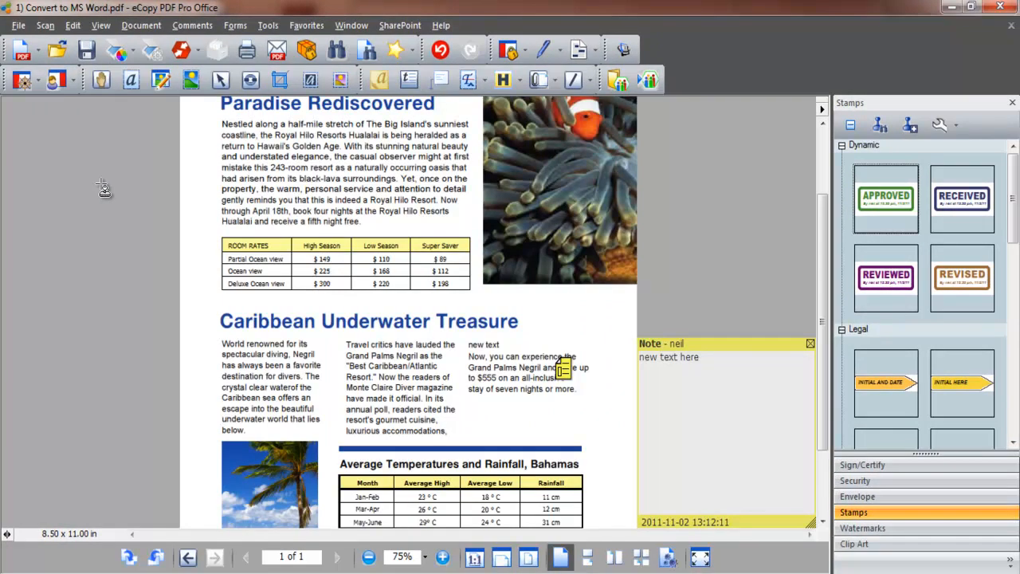
mouse_move(886, 197)
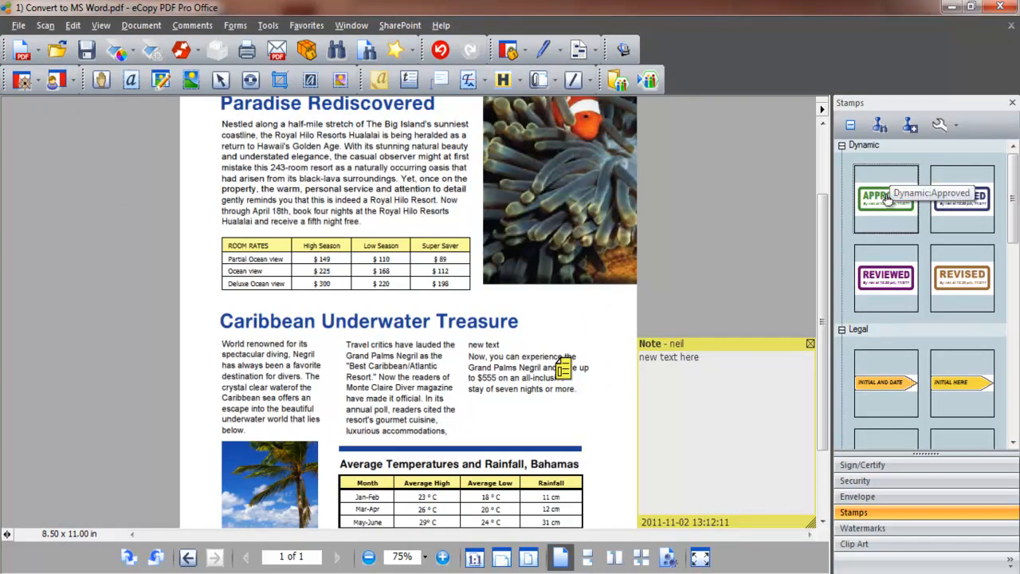
mouse_move(901, 231)
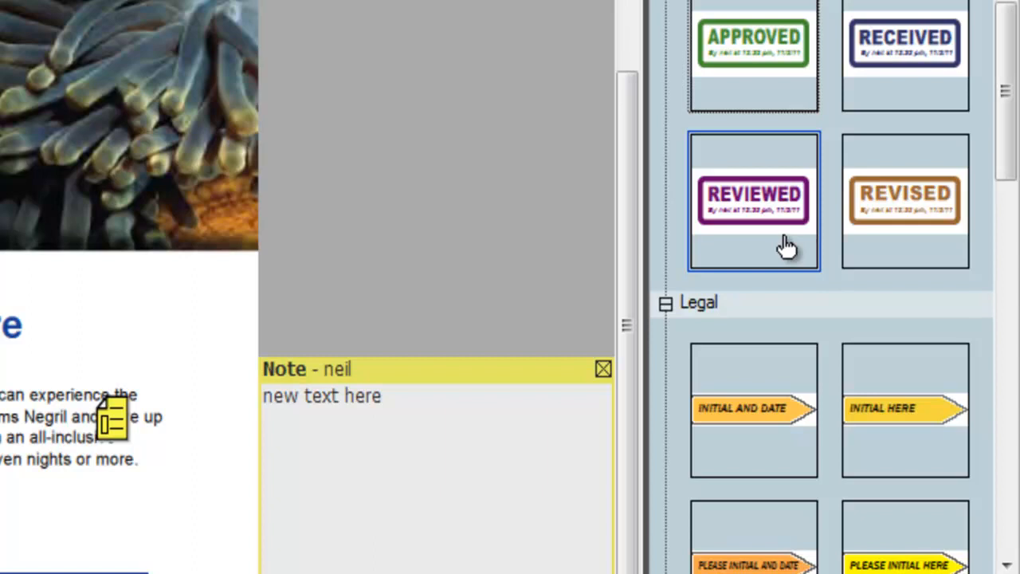
scroll(down, 3)
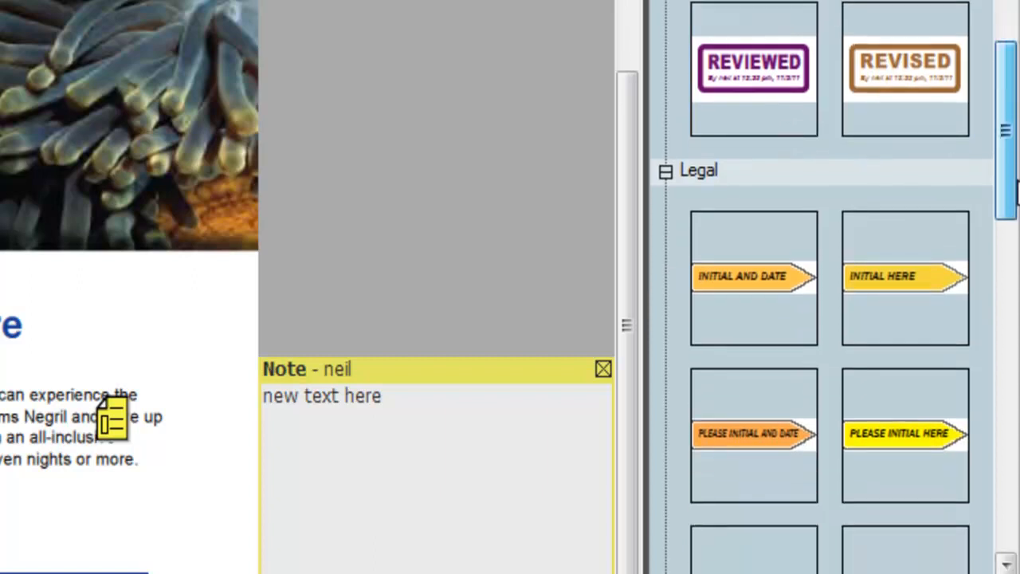
scroll(down, 3)
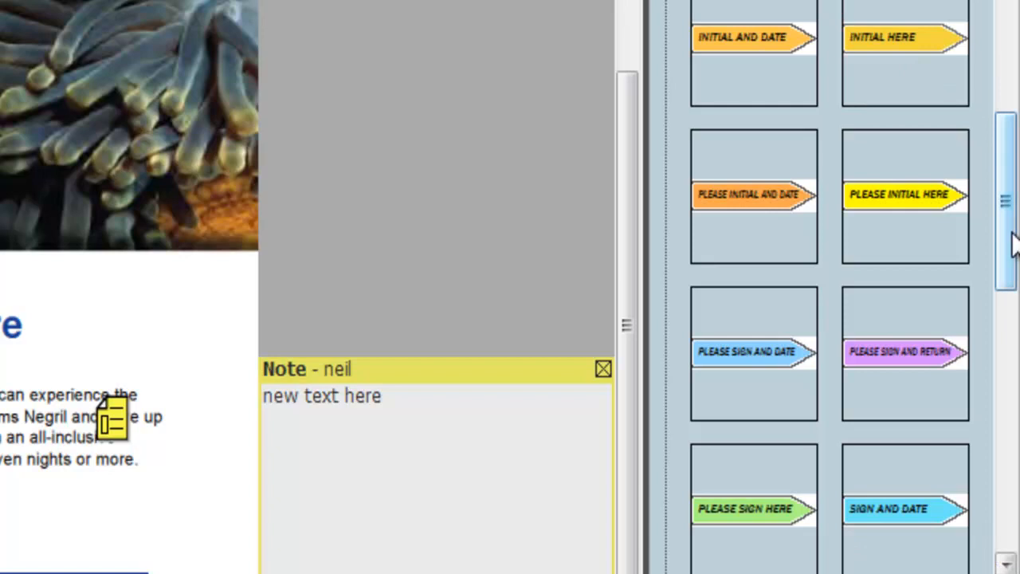
scroll(down, 3)
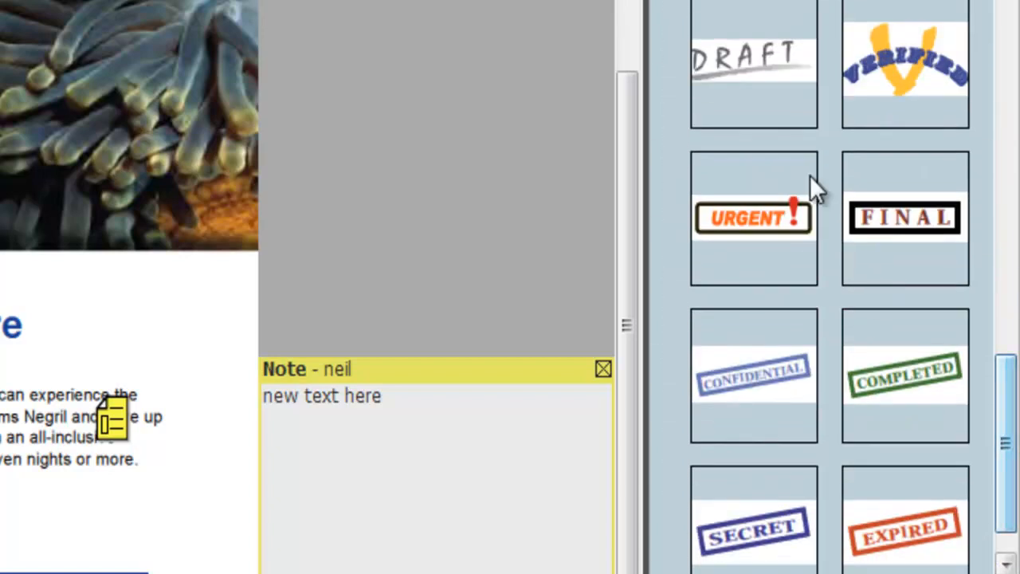
mouse_move(752, 374)
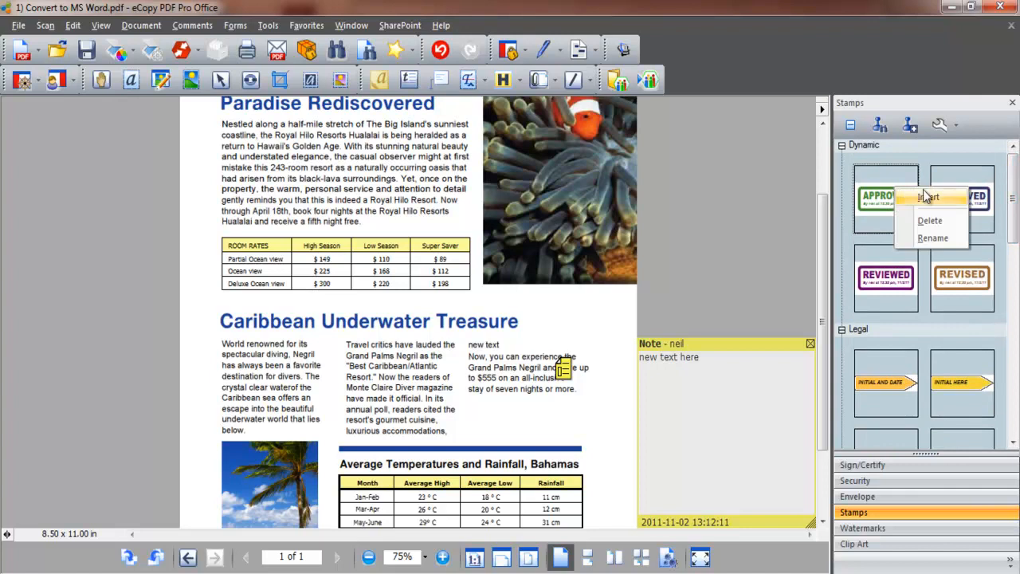
Step: Drop the green APPROVED stamp beside the Caribbean Underwater Treasure heading
click(928, 198)
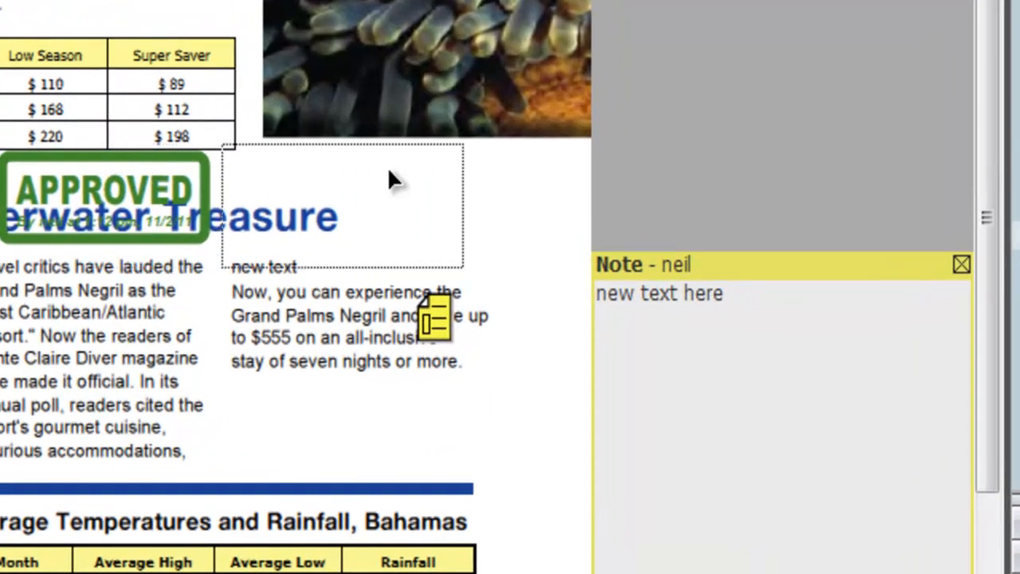
drag(103, 194, 447, 207)
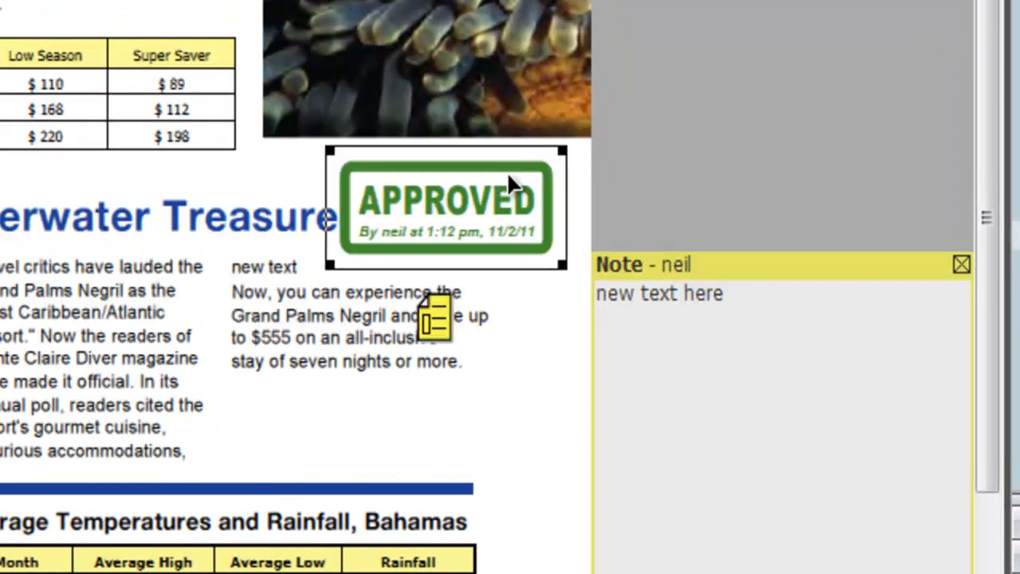
mouse_move(398, 254)
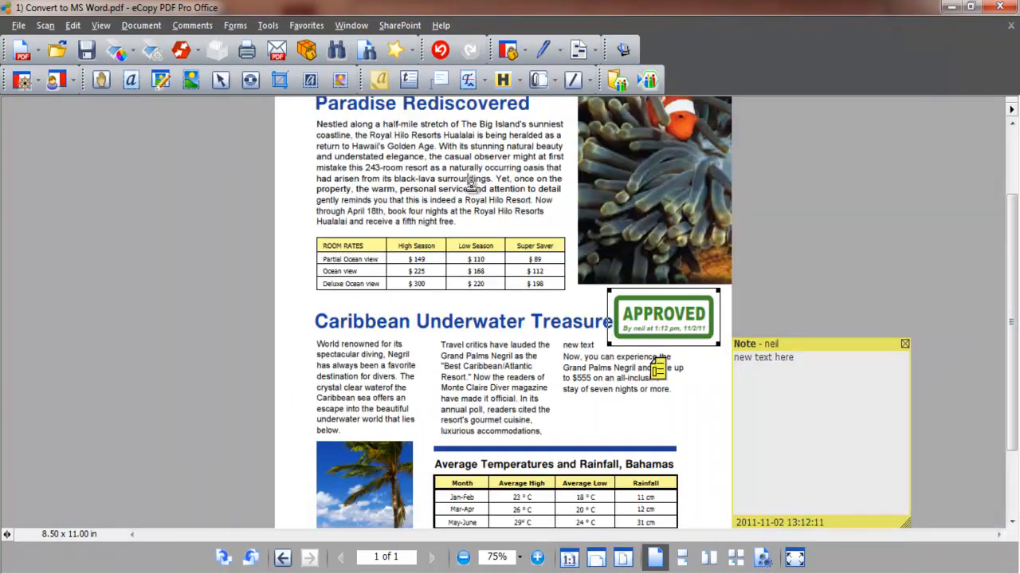
click(17, 25)
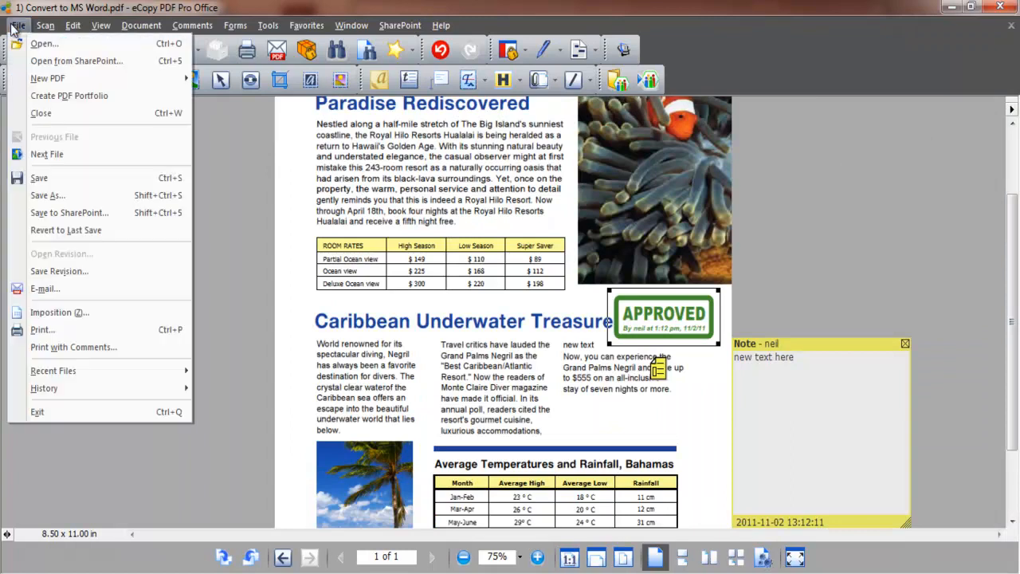